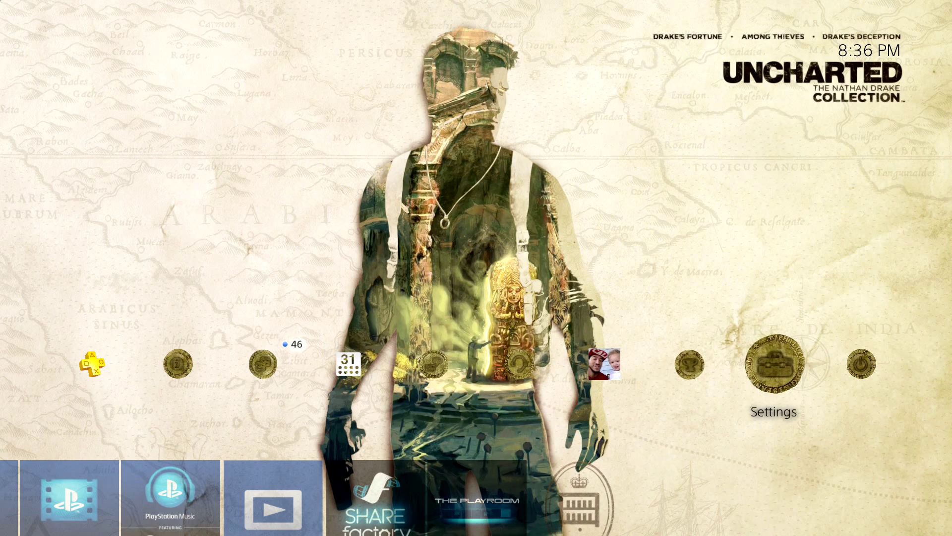
Set the audio Output Device to the USB Headset (Logitech G430) under Devices > Audio Devices
{"action": "left_click", "coordinate": [773, 365]}
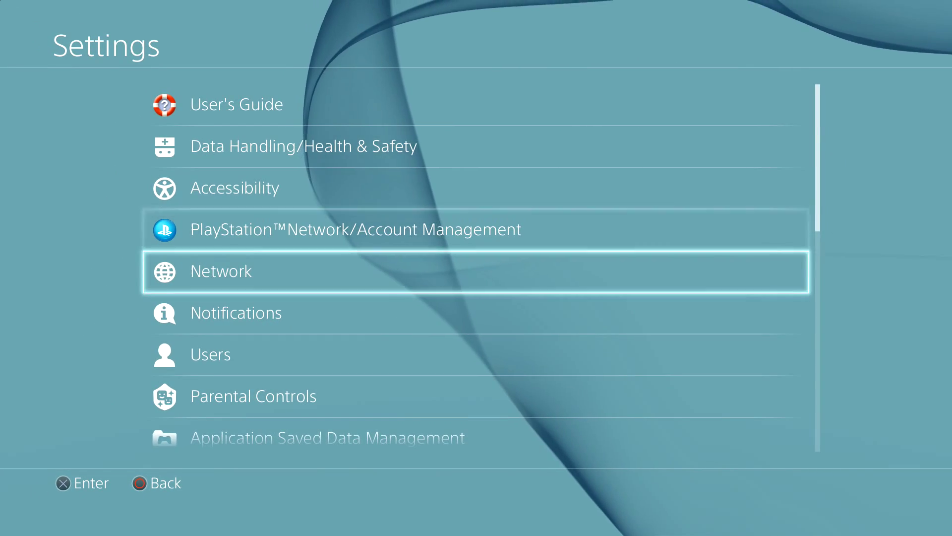
{"action": "scroll", "scroll_direction": "down", "scroll_amount": 3}
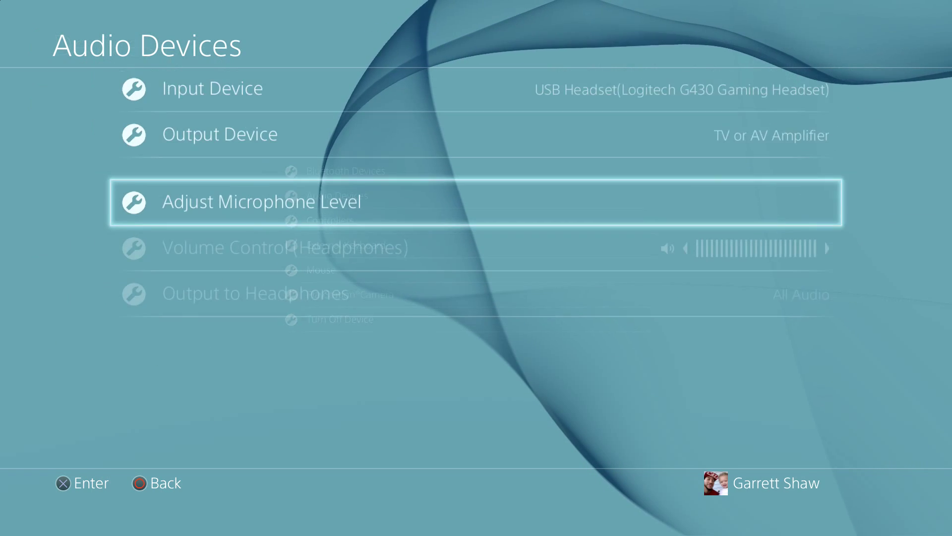
{"action": "left_click", "coordinate": [220, 133]}
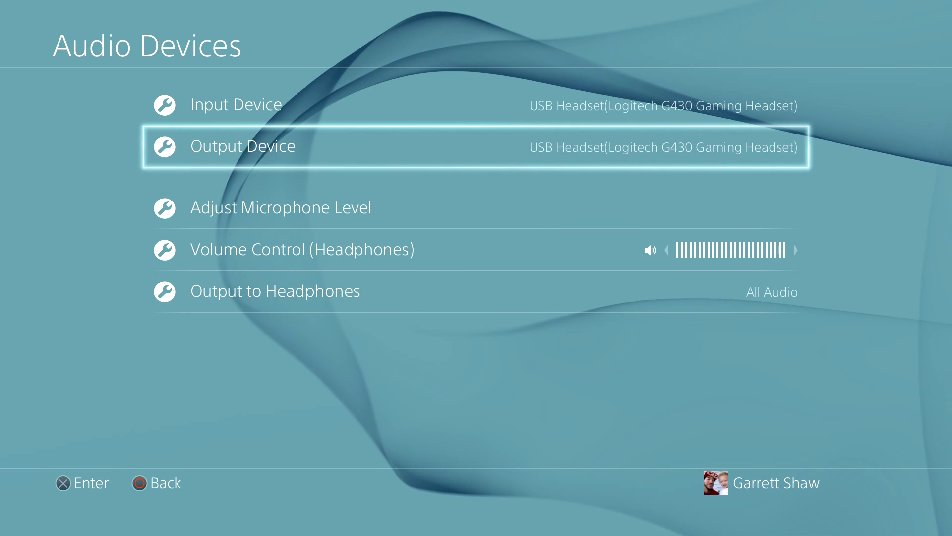
{"action": "key", "text": "Down"}
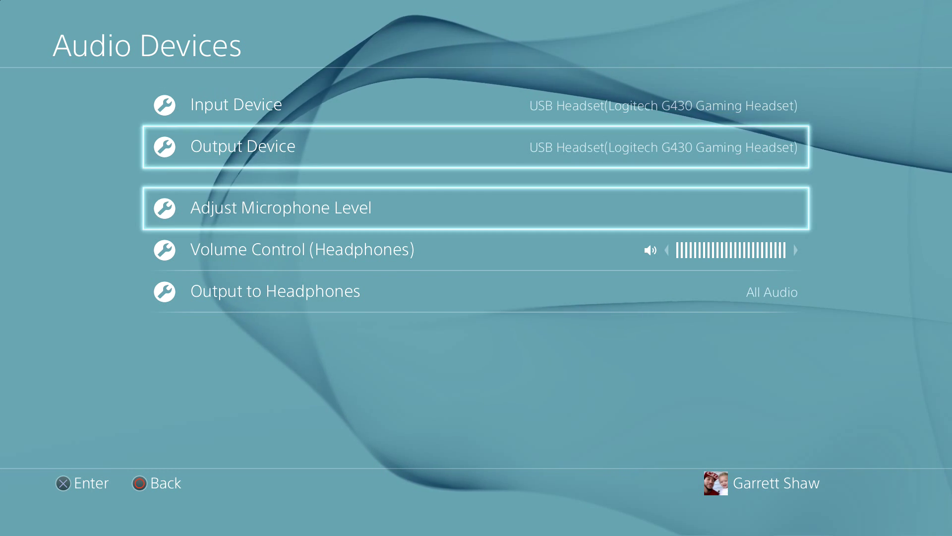
{"action": "key", "text": "Up"}
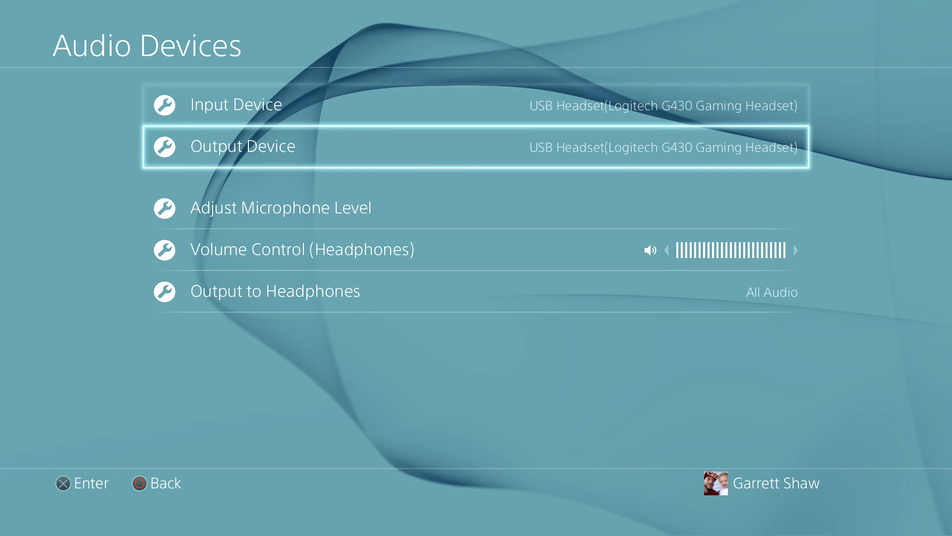
{"action": "key", "text": "Up"}
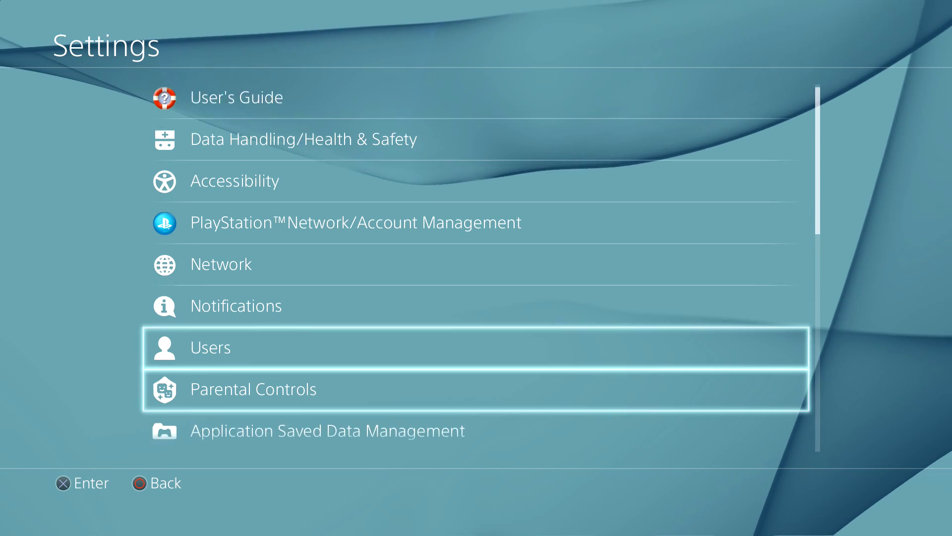
Select Sound and Screen in Settings to show audio output, system music and key tone options
{"action": "scroll", "scroll_direction": "down", "scroll_amount": 3}
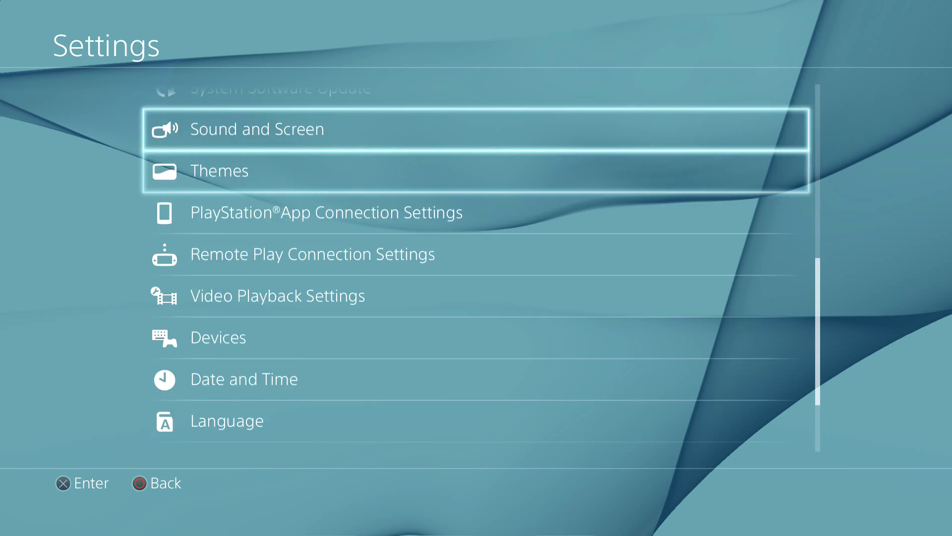
{"action": "left_click", "coordinate": [257, 129]}
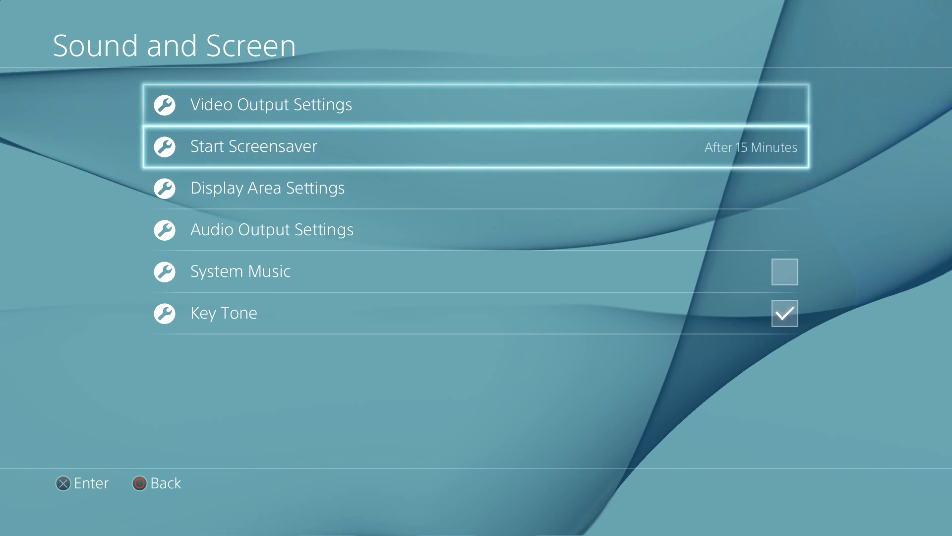
{"action": "key", "text": "Down"}
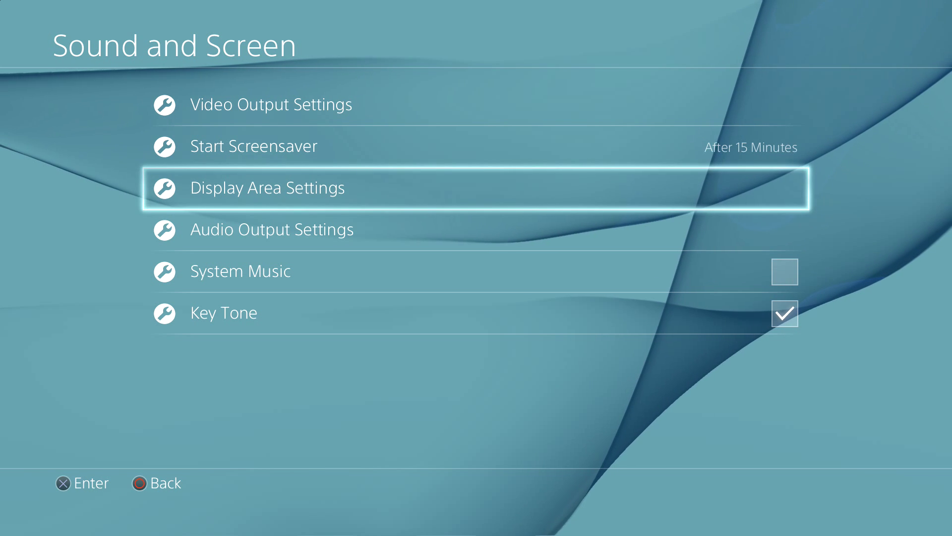
{"action": "left_click", "coordinate": [271, 229]}
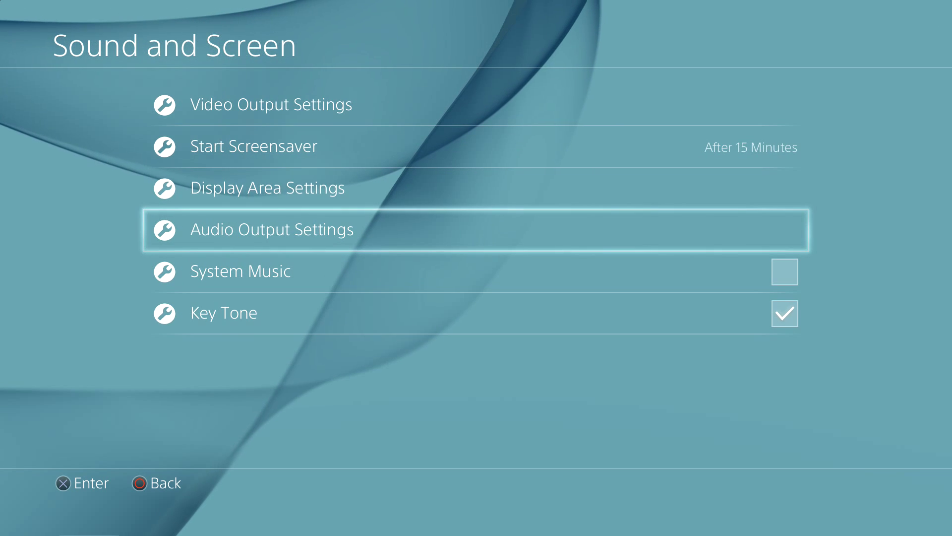
Return to the home screen and browse the content row to the Star Wars Battlefront Beta tile
{"action": "key", "text": "Escape"}
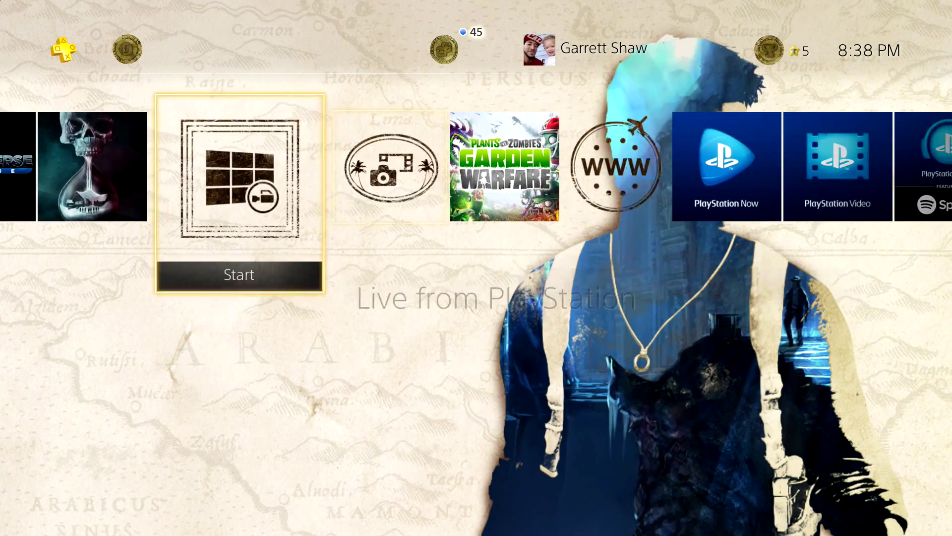
{"action": "scroll", "scroll_direction": "left", "scroll_amount": 3}
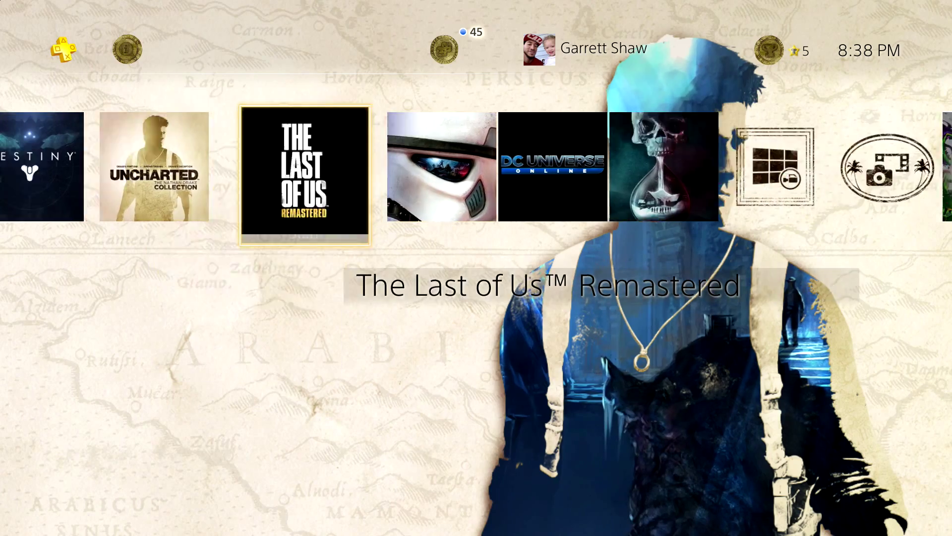
{"action": "key", "text": "Left"}
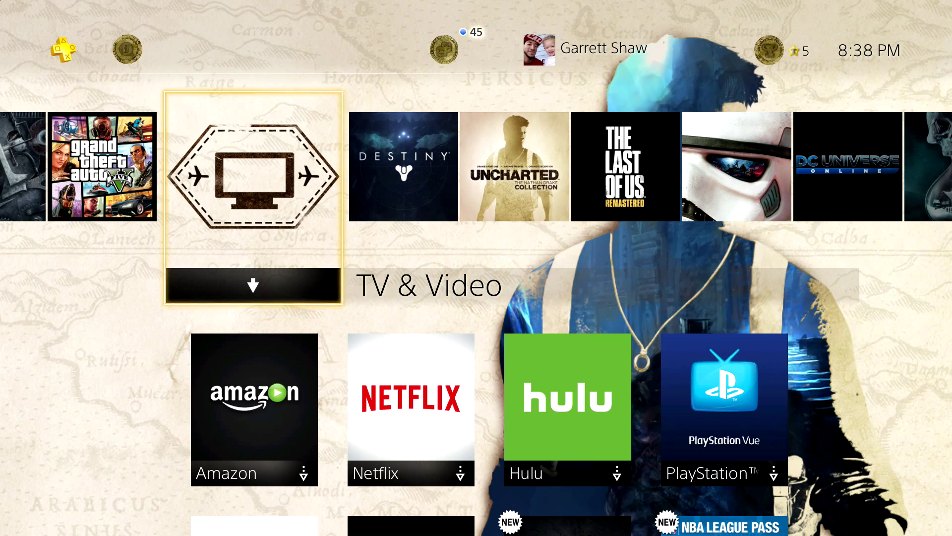
{"action": "scroll", "scroll_direction": "right", "scroll_amount": 3}
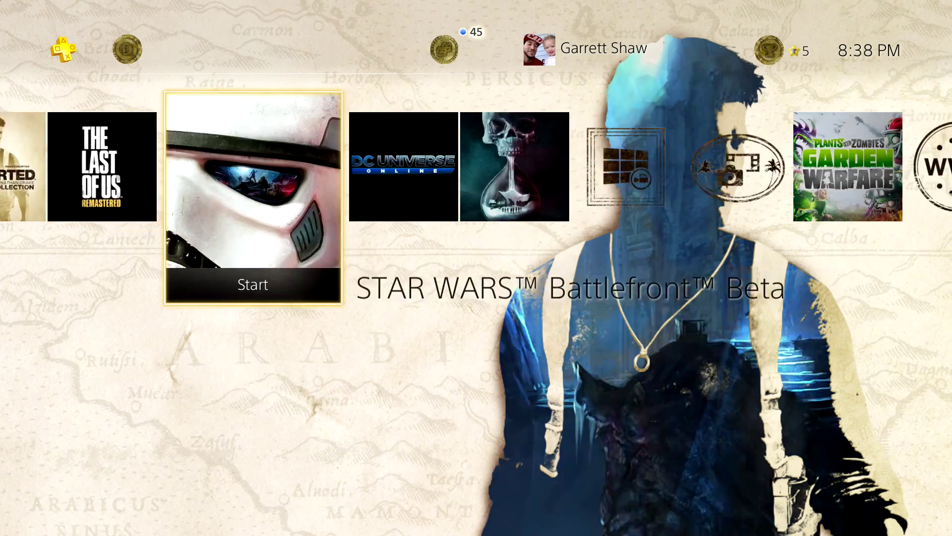